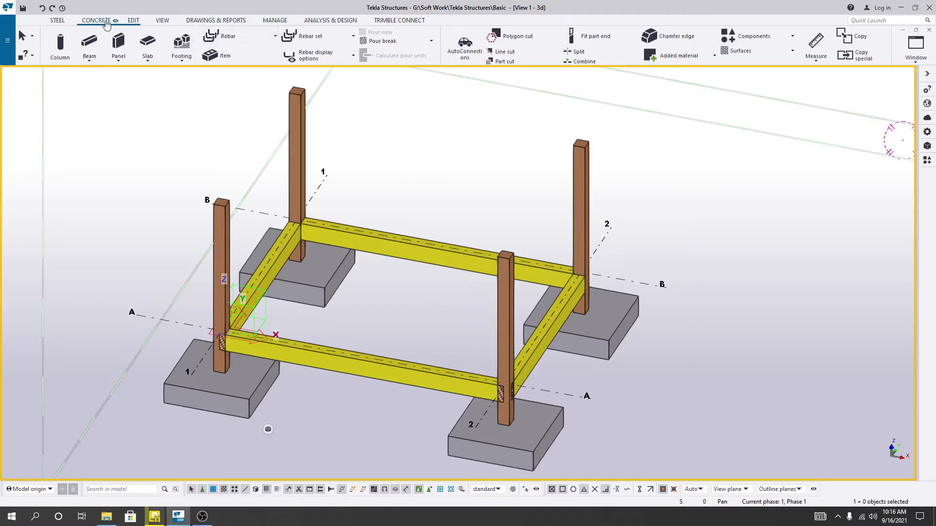
# - List the part rendering modes from the View tab's Rendering command
pyautogui.click(162, 20)
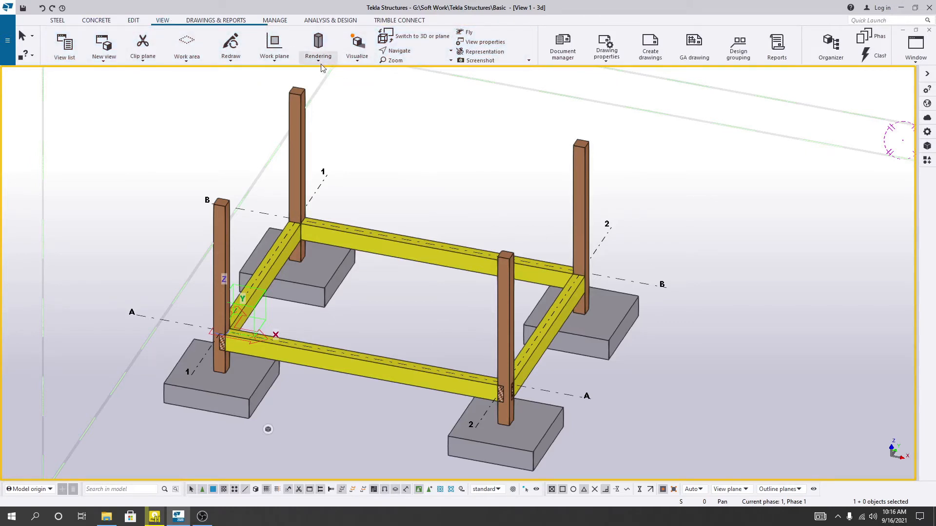
pyautogui.click(318, 44)
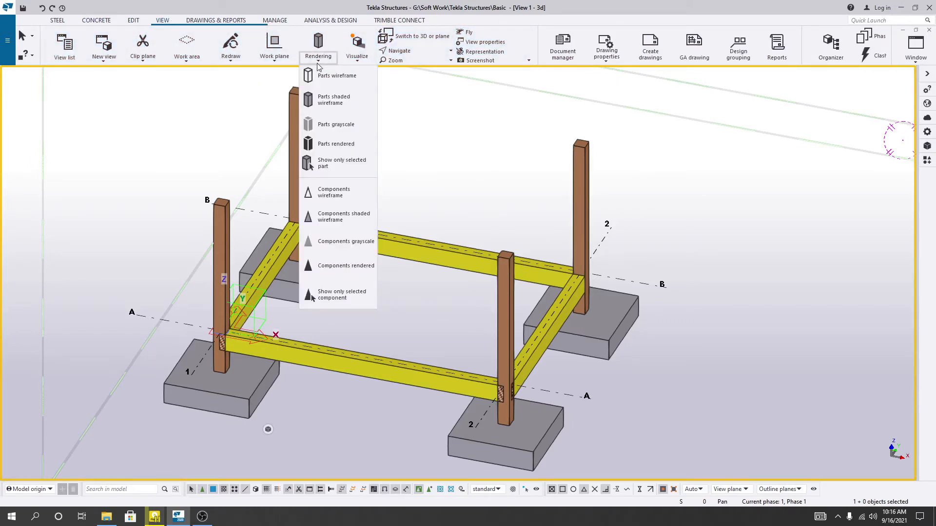
pyautogui.moveTo(326, 58)
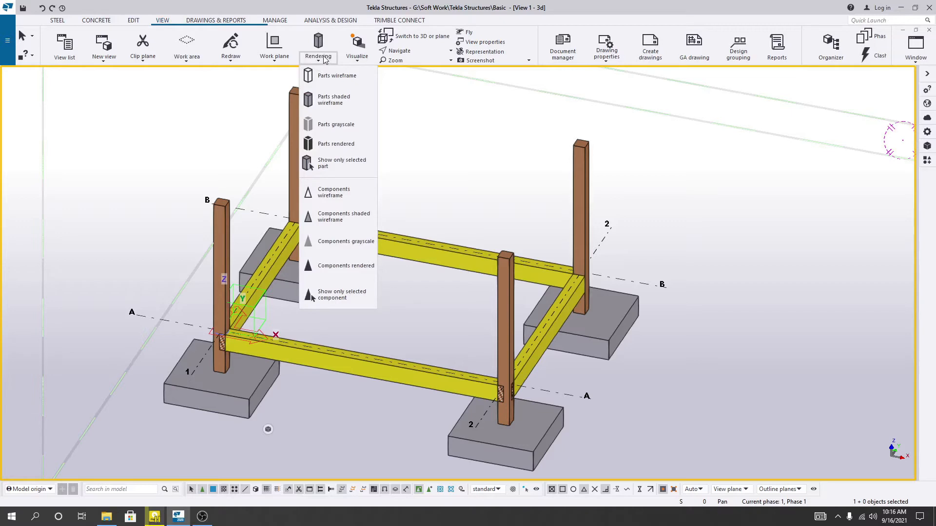
pyautogui.moveTo(337, 76)
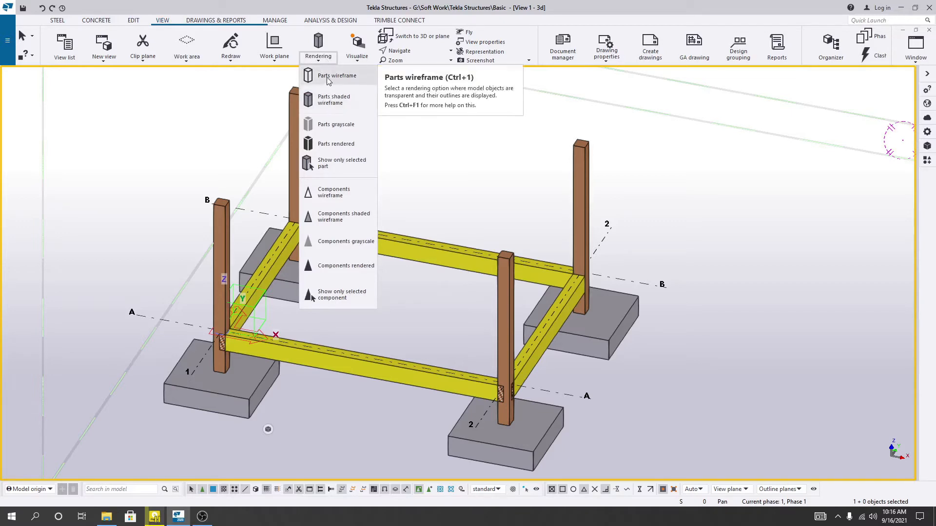
pyautogui.moveTo(343, 81)
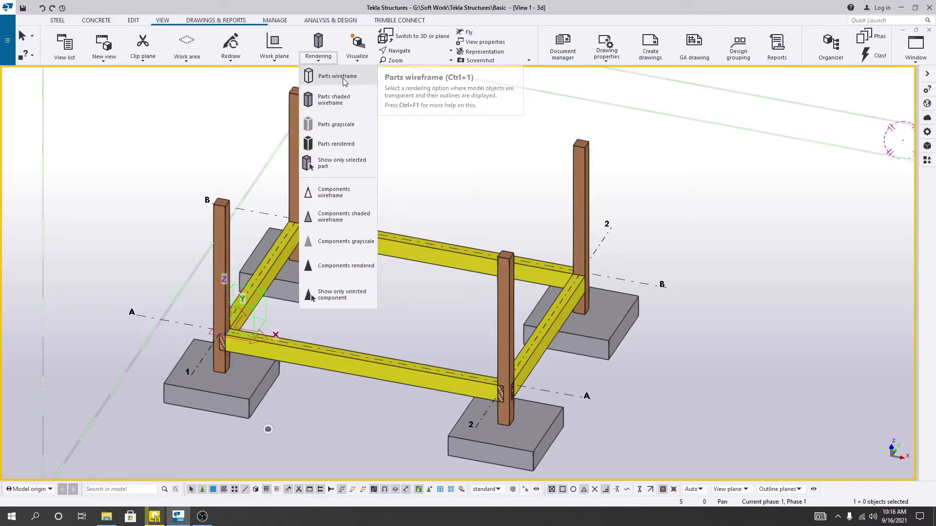
# - Render parts as wireframe, then as see-through shaded wireframe
pyautogui.click(330, 76)
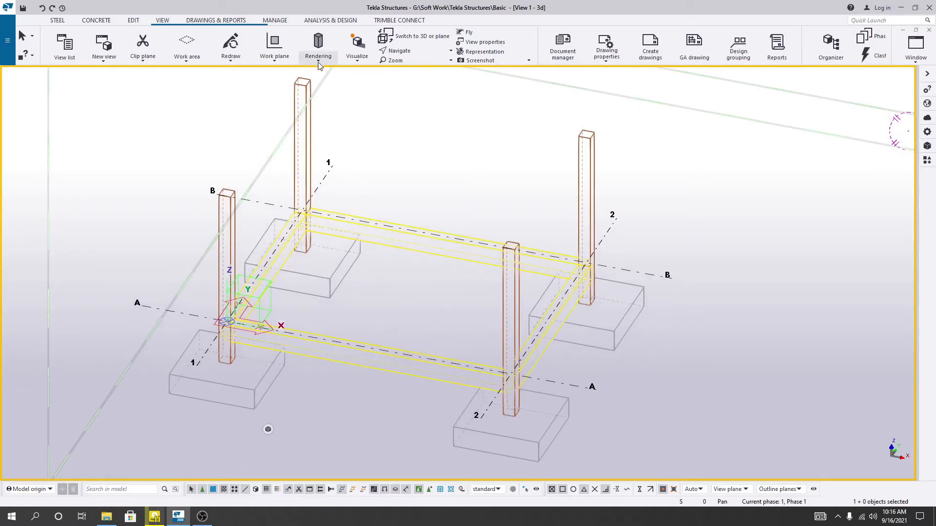
pyautogui.click(318, 46)
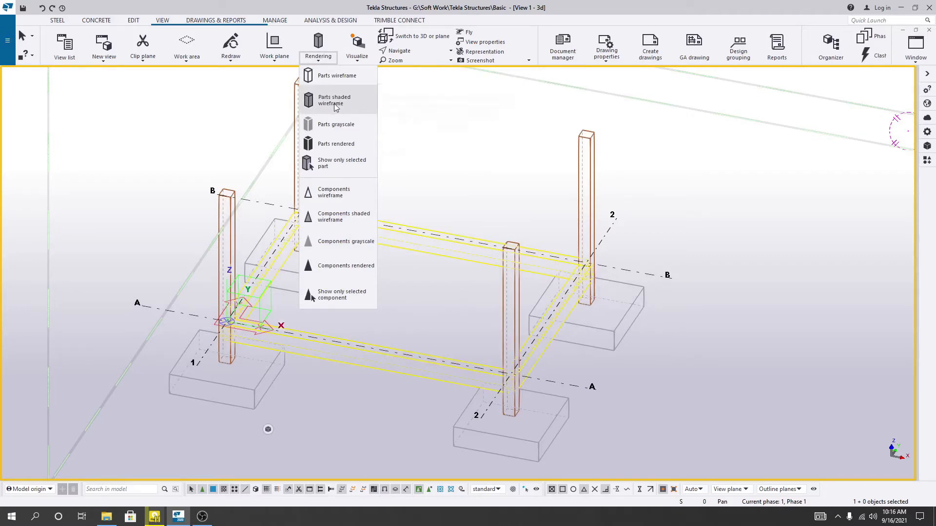
pyautogui.click(333, 100)
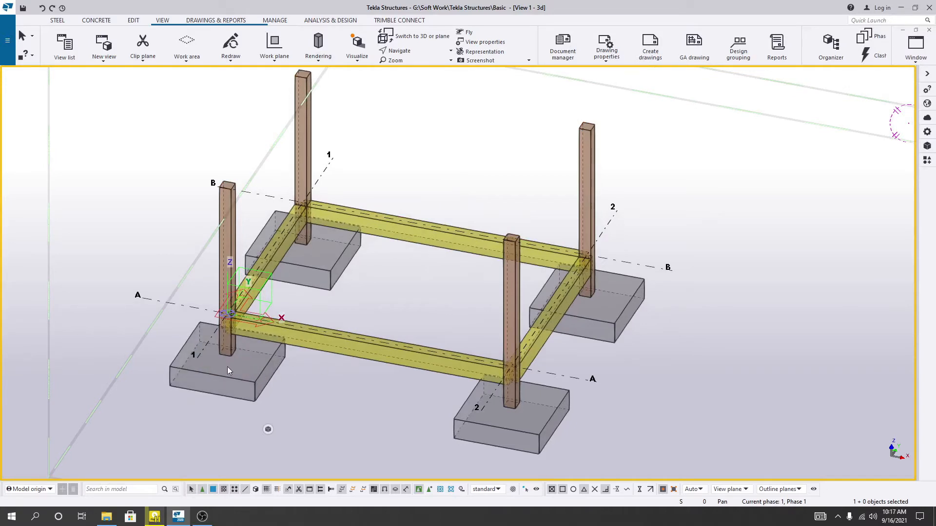
pyautogui.moveTo(283, 377)
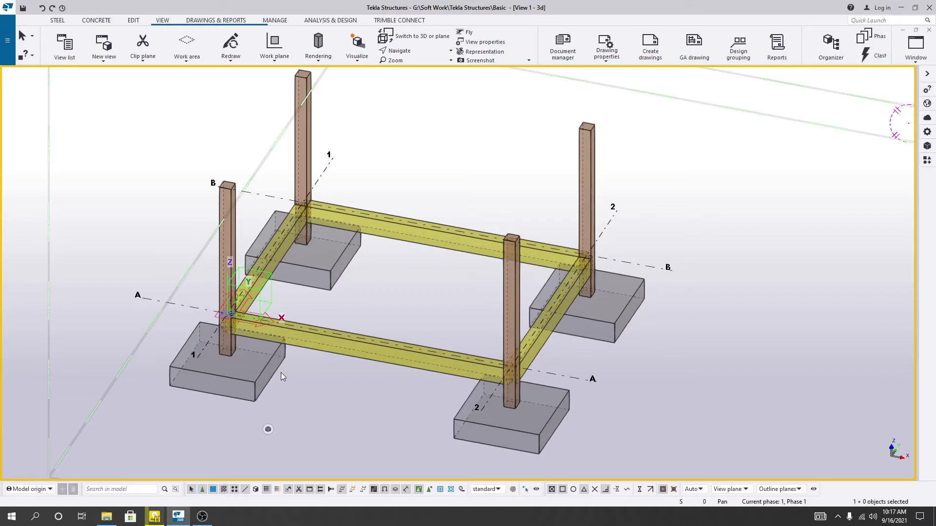
pyautogui.moveTo(370, 304)
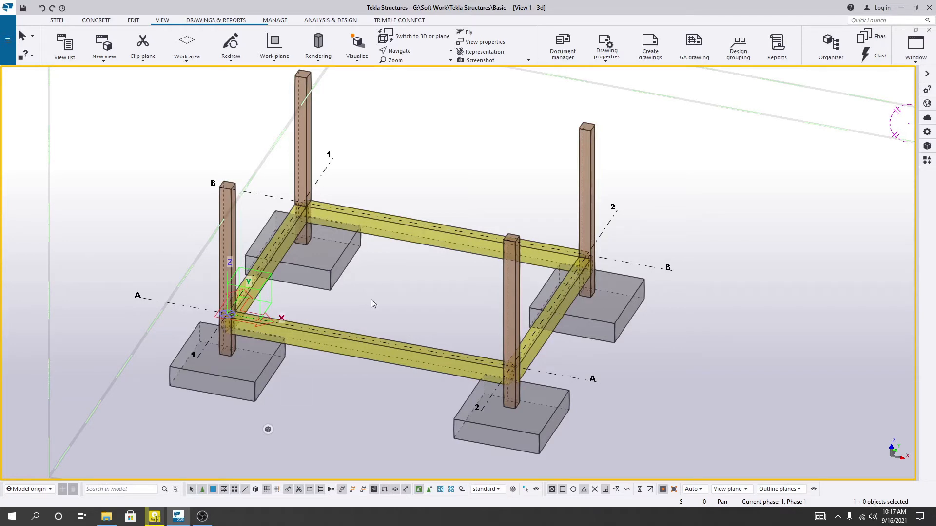
# - Render the parts in grayscale and reopen the rendering list for the next mode
pyautogui.click(318, 44)
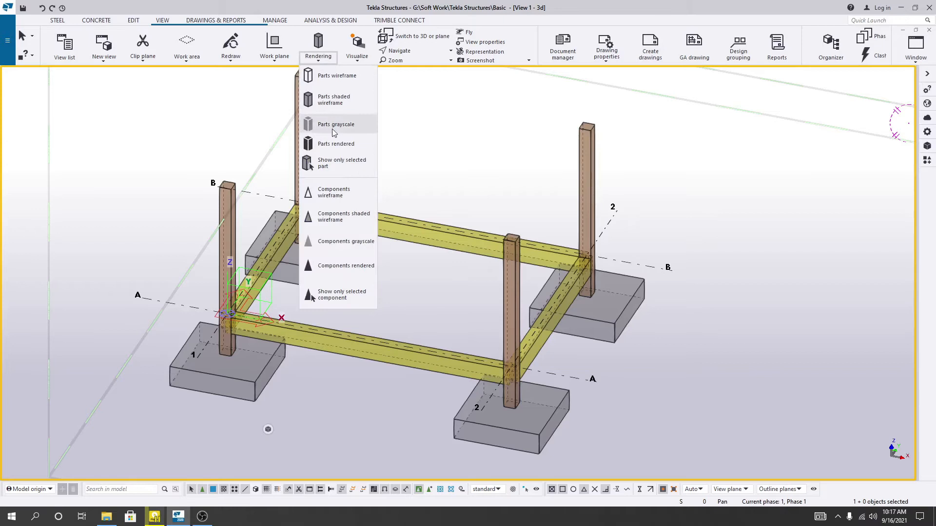
pyautogui.click(335, 124)
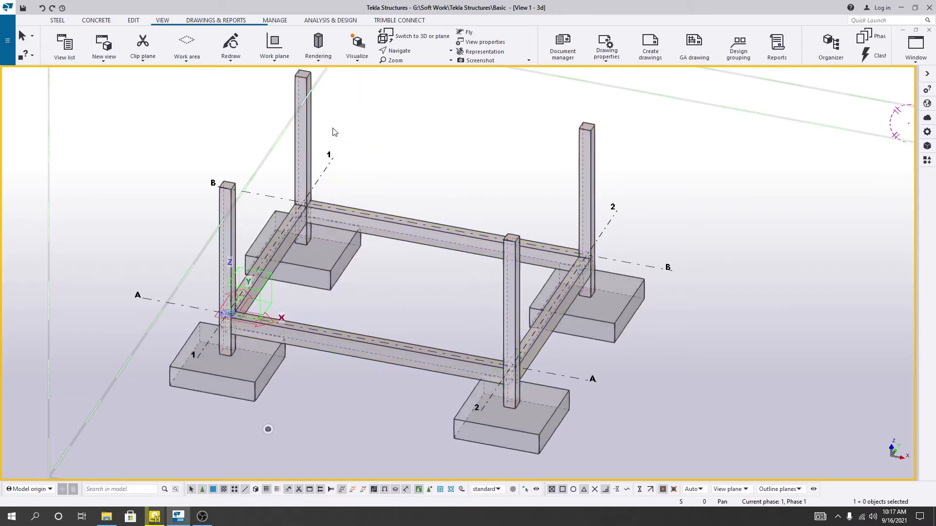
pyautogui.click(318, 44)
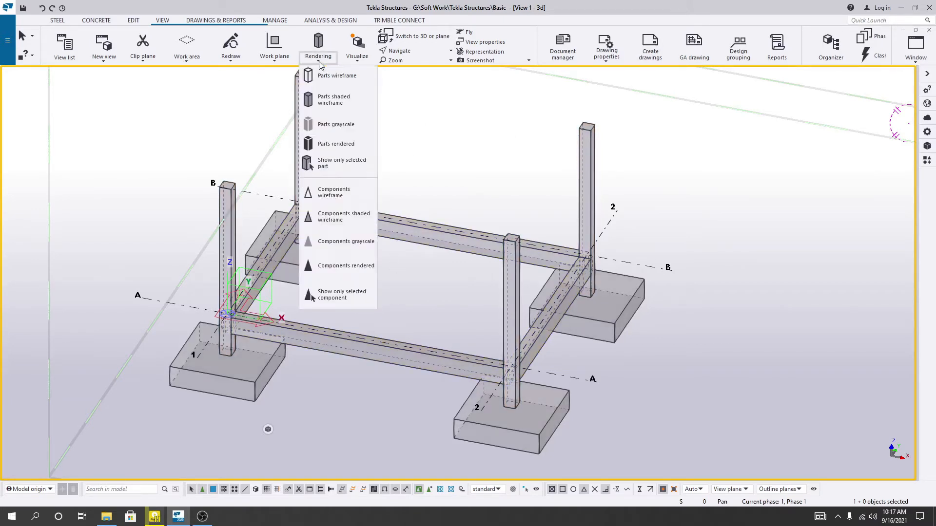
pyautogui.moveTo(332, 148)
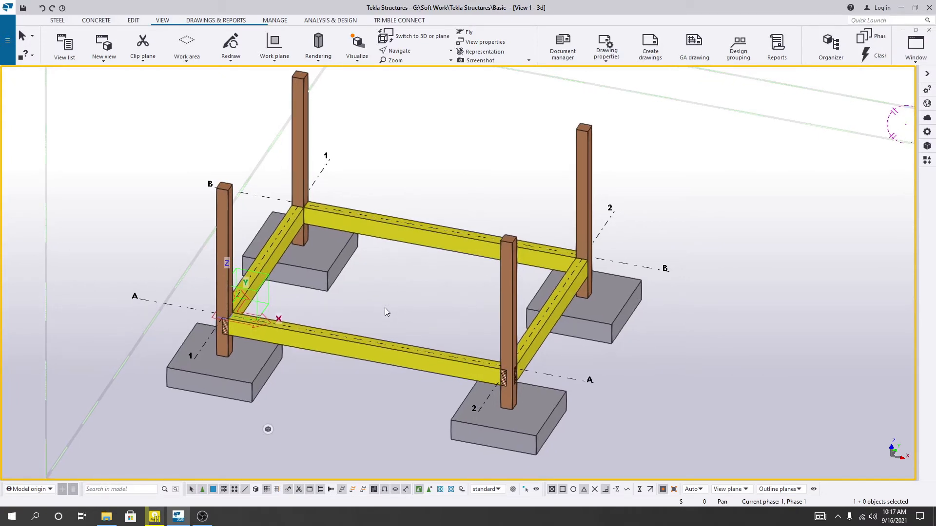
pyautogui.click(386, 312)
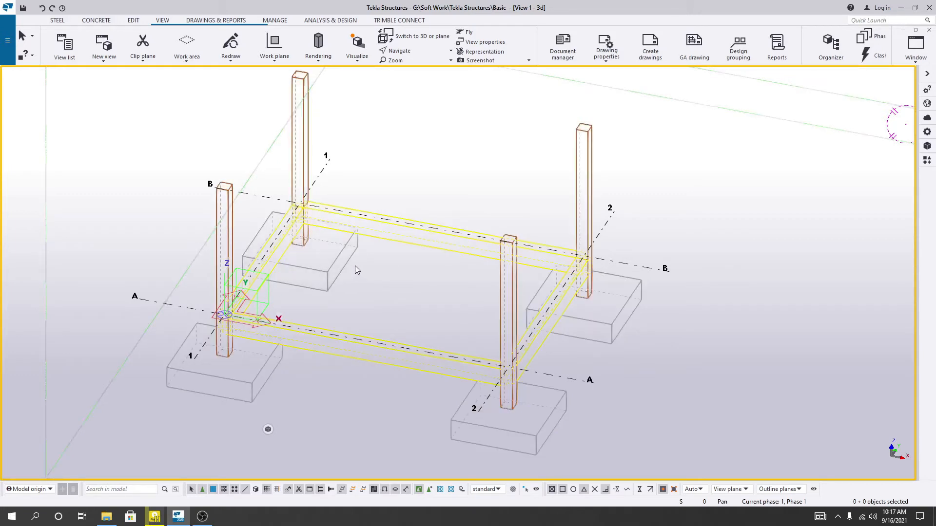
pyautogui.click(318, 44)
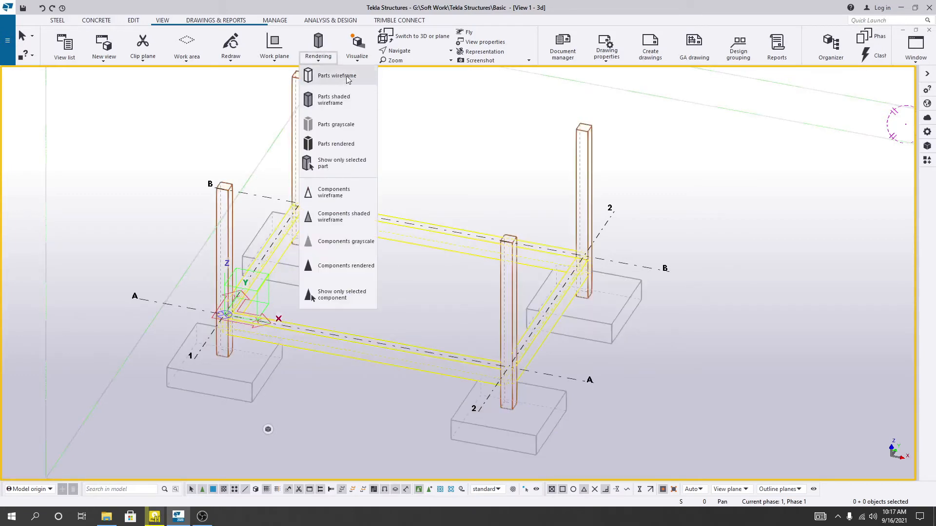
pyautogui.moveTo(341, 80)
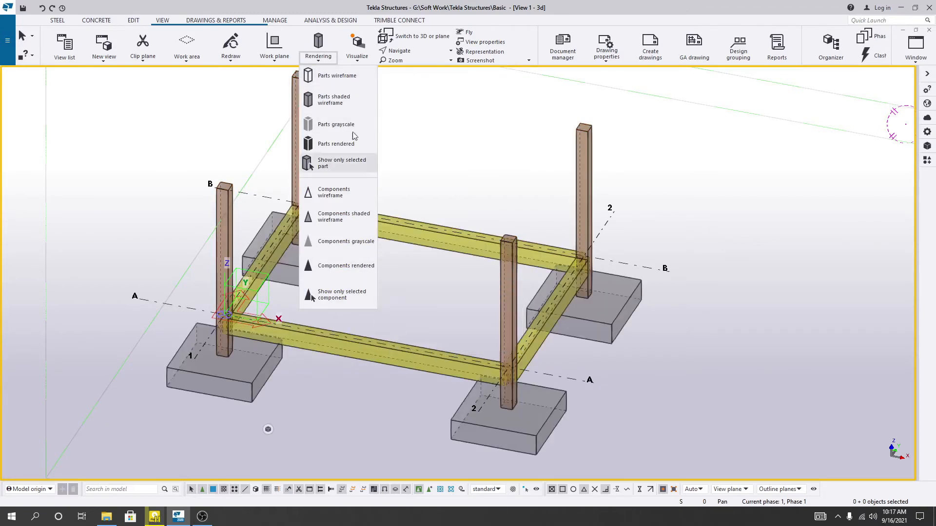
pyautogui.moveTo(333, 106)
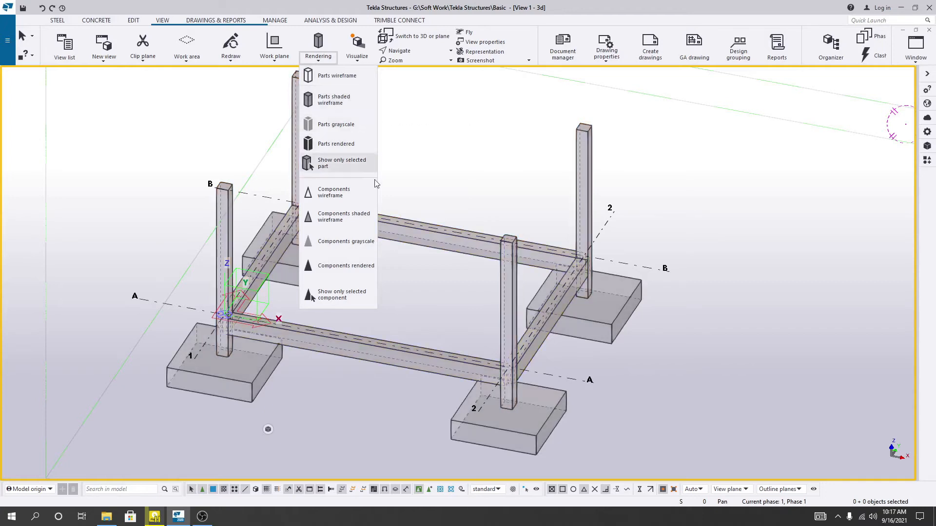
pyautogui.moveTo(334, 99)
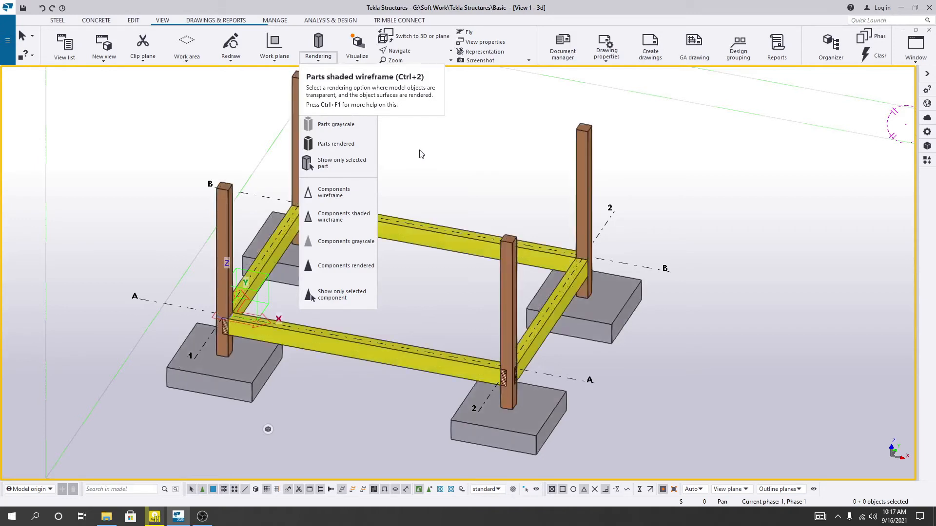
pyautogui.moveTo(380, 210)
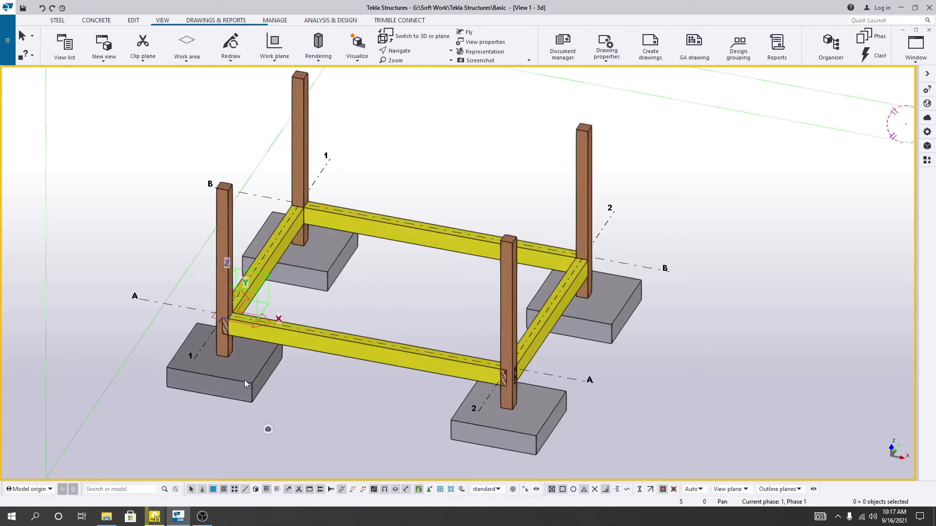
# - Select the footing at grid A/1 as the part to keep solid
pyautogui.click(224, 373)
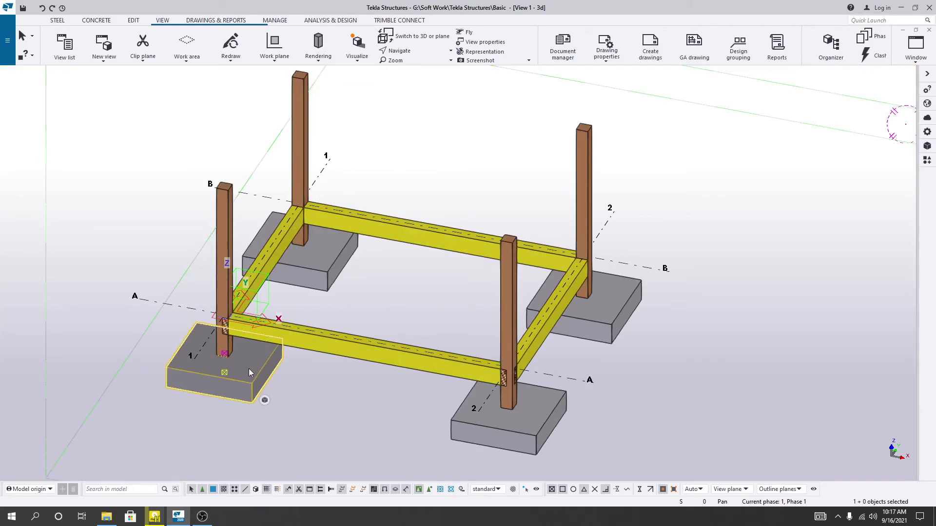
pyautogui.moveTo(243, 386)
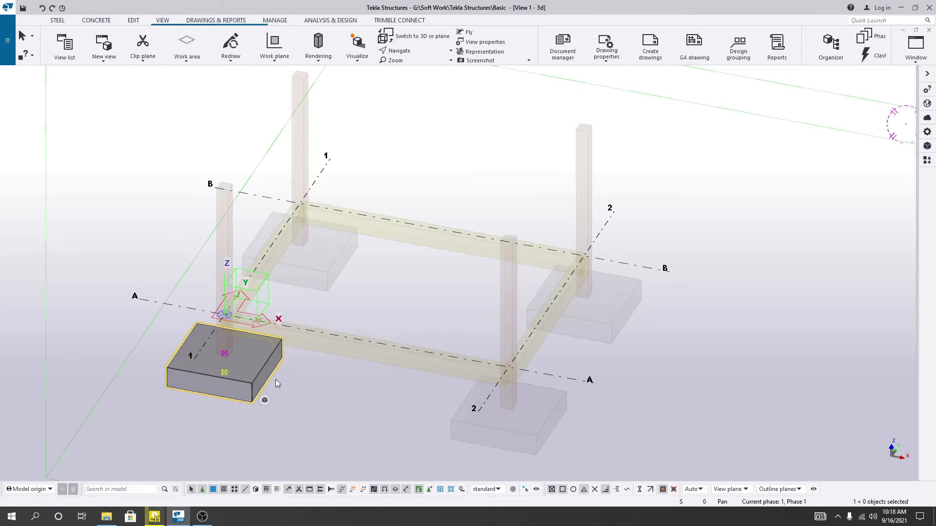
pyautogui.moveTo(261, 378)
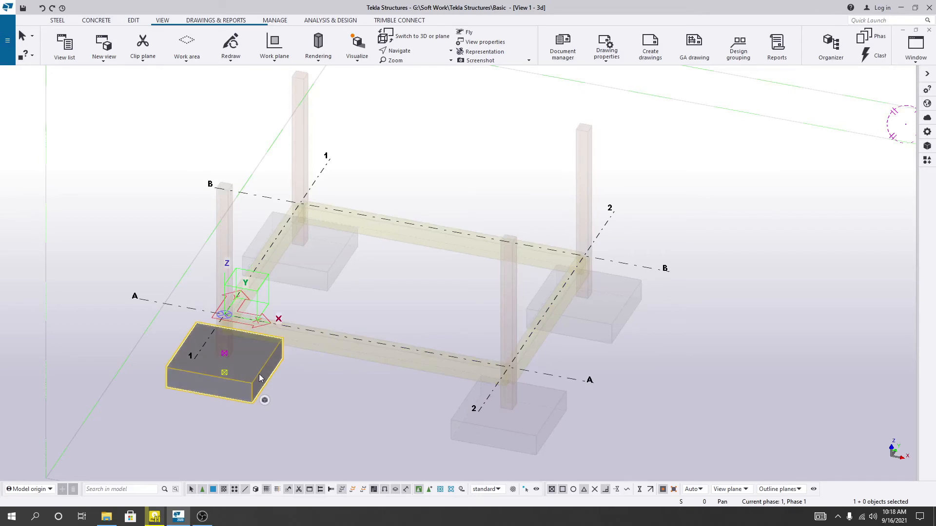